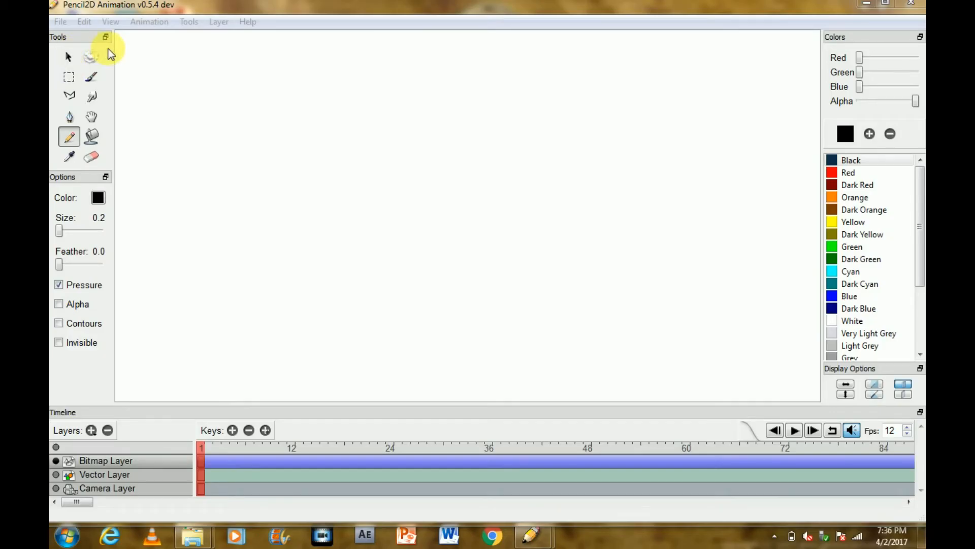
Paint a thick, soft cyan Brush stroke that forms three connected loops
left_click(69, 57)
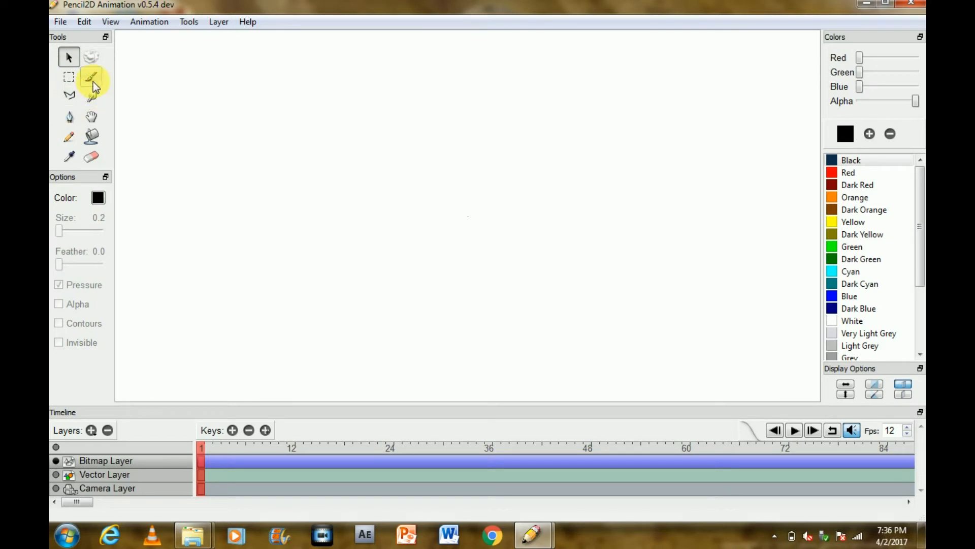
left_click(91, 77)
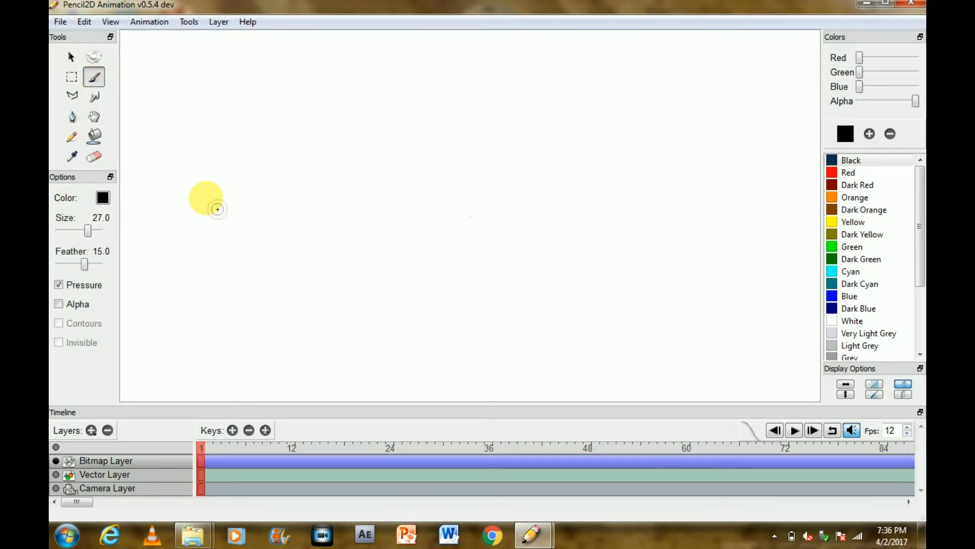
mouse_move(747, 216)
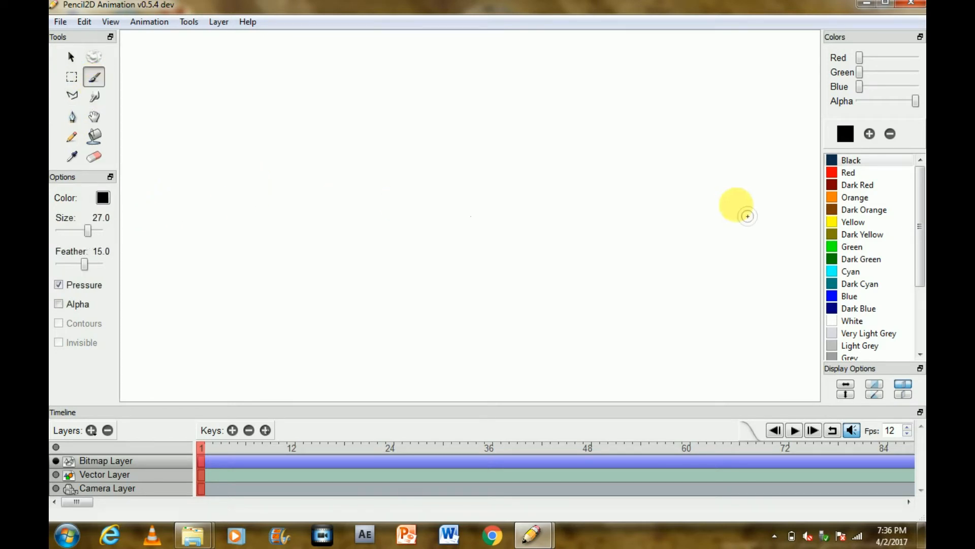
left_click(862, 234)
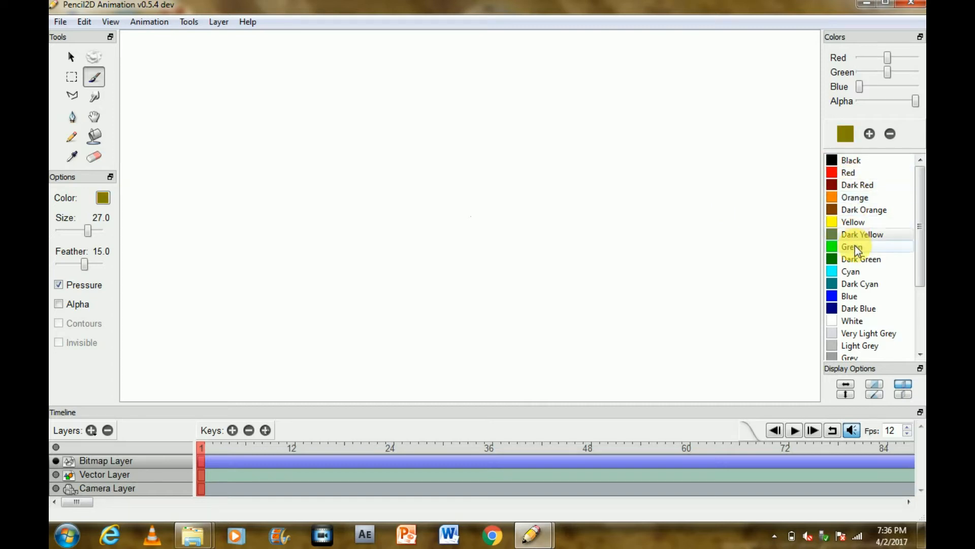
left_click(850, 271)
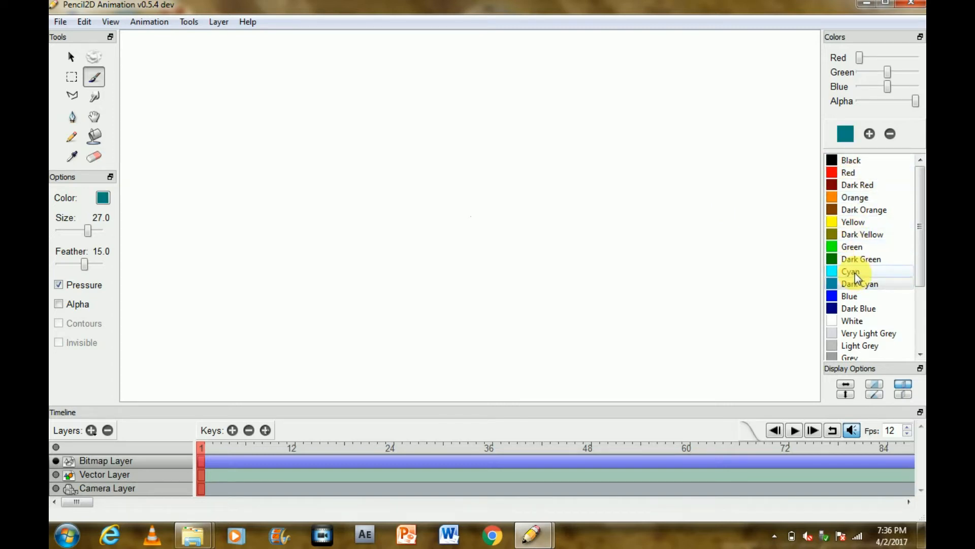
left_click(851, 271)
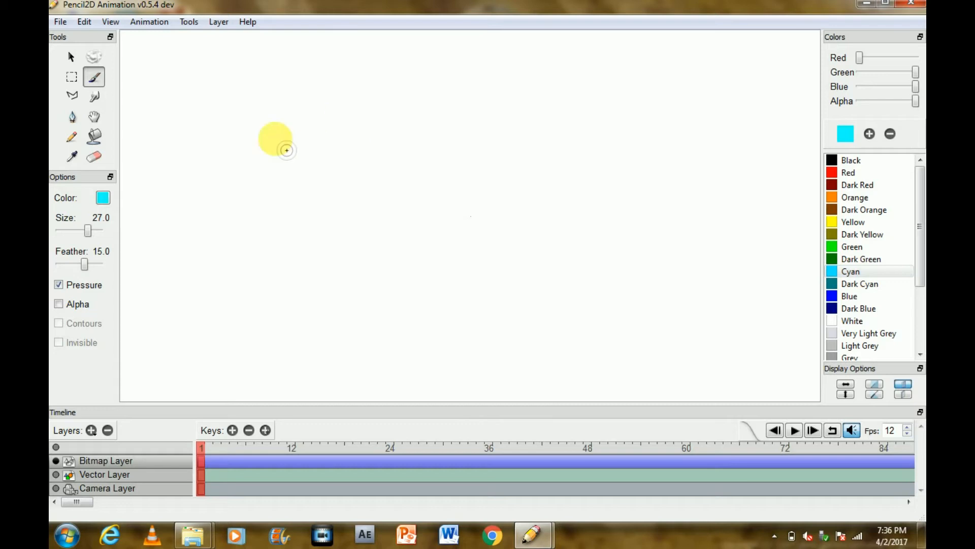
left_click_drag(286, 150, 498, 265)
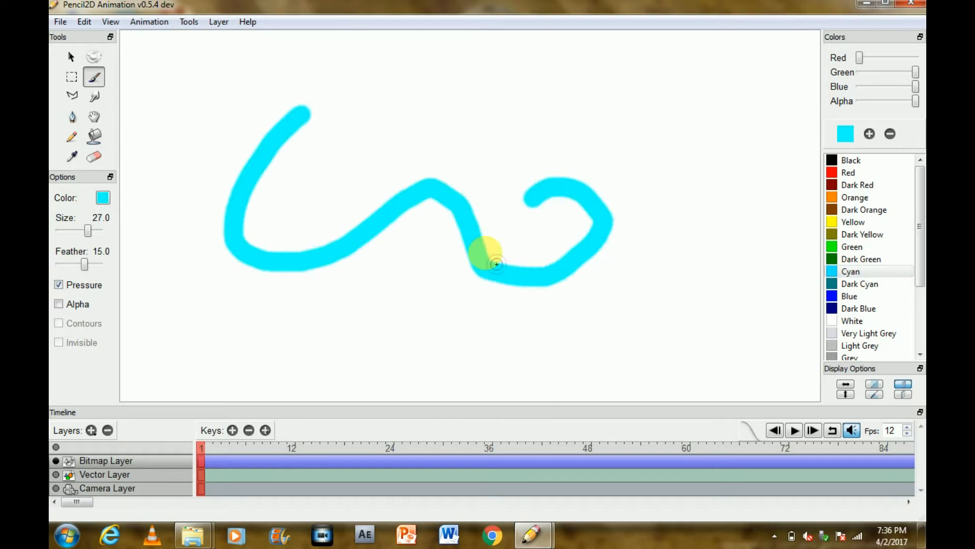
left_click_drag(496, 264, 314, 128)
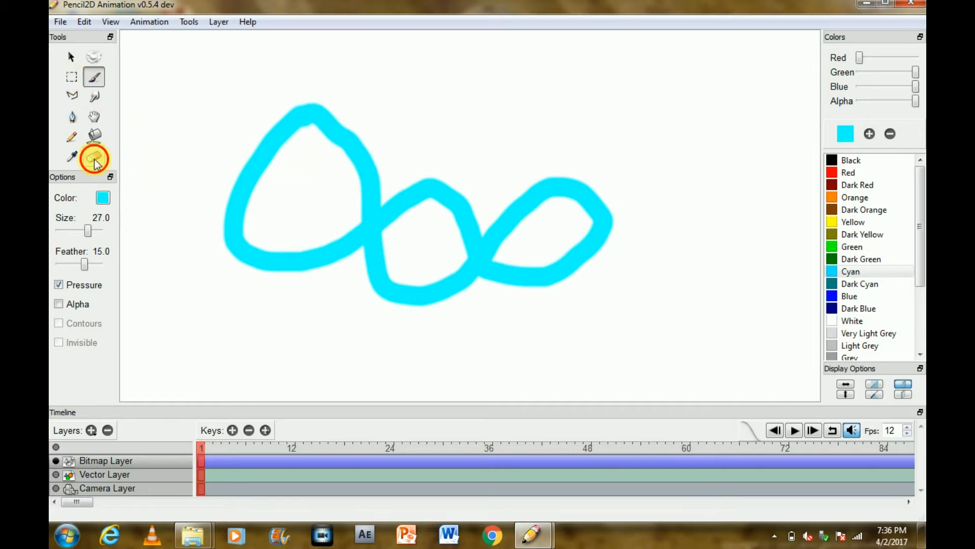
Erase the cyan loops with the eraser at size 200, leaving the frame blank
left_click(93, 156)
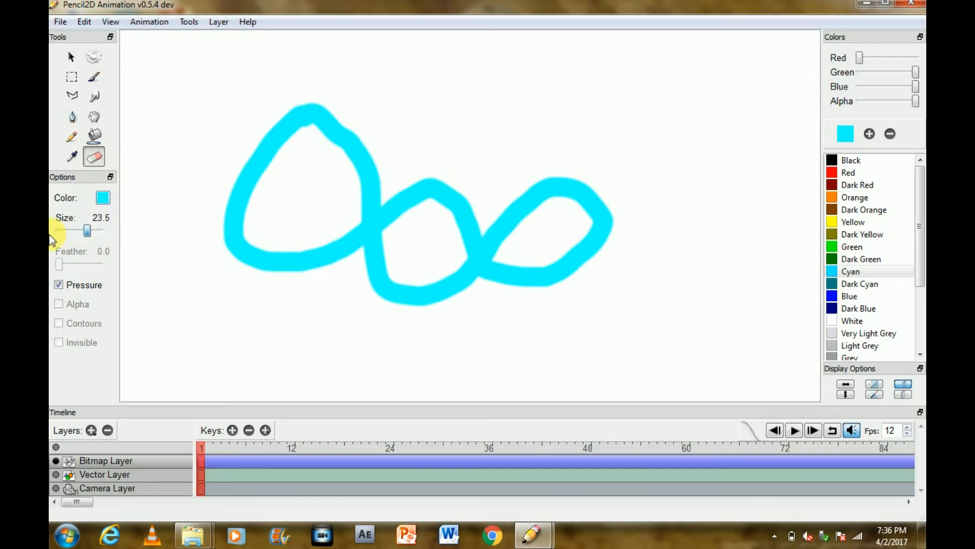
left_click_drag(86, 230, 99, 231)
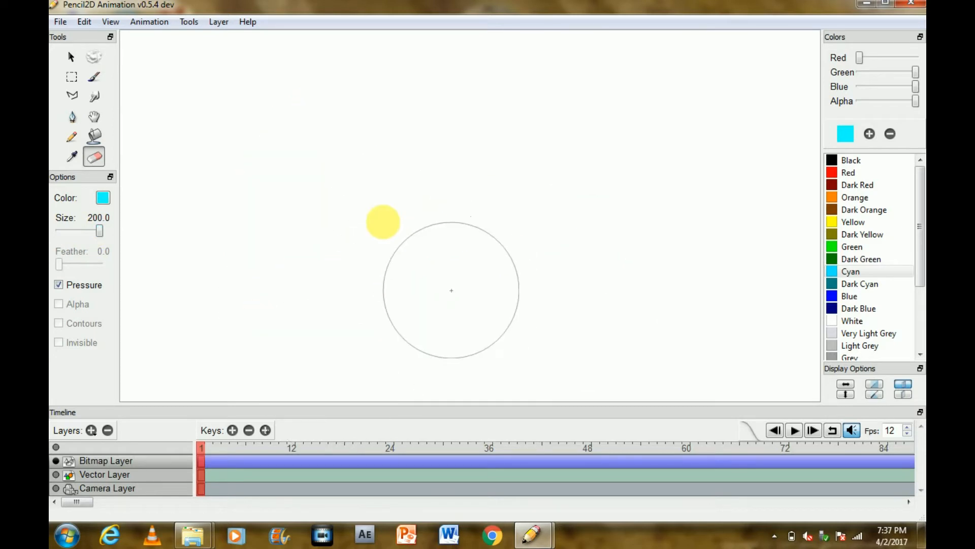
left_click(71, 138)
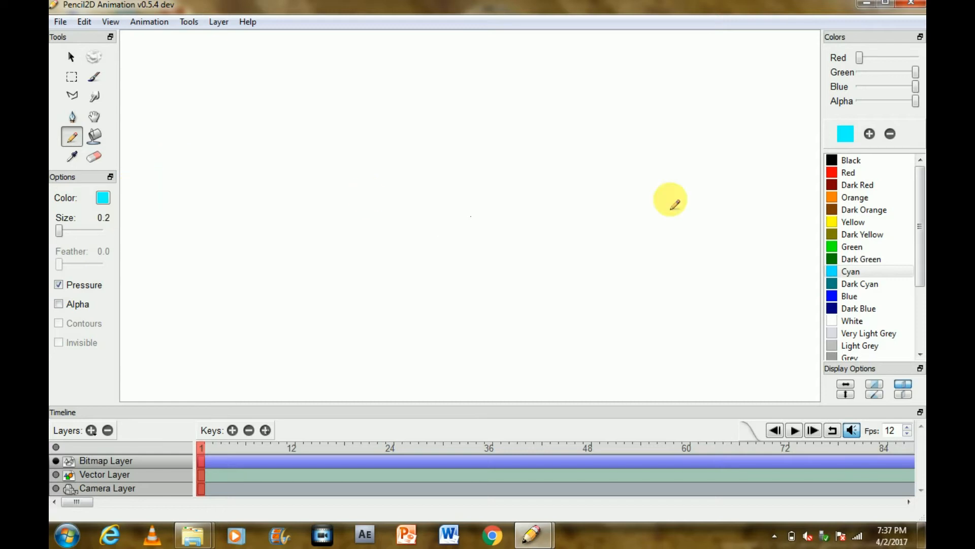
left_click(849, 172)
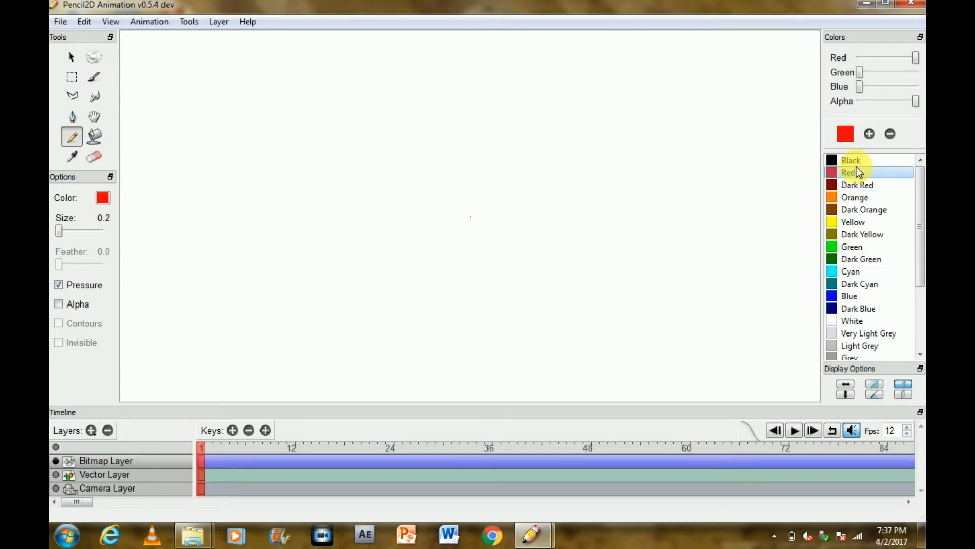
left_click(851, 160)
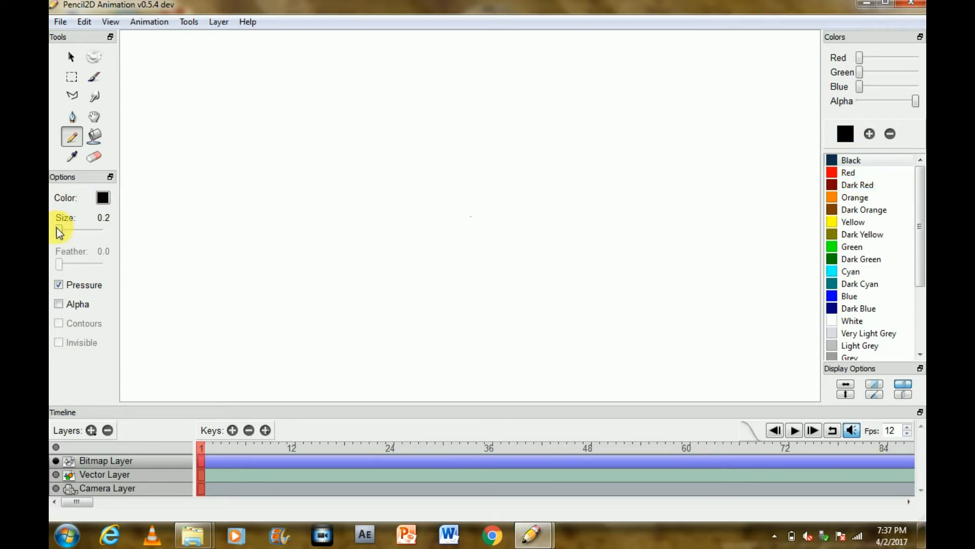
left_click_drag(59, 231, 95, 230)
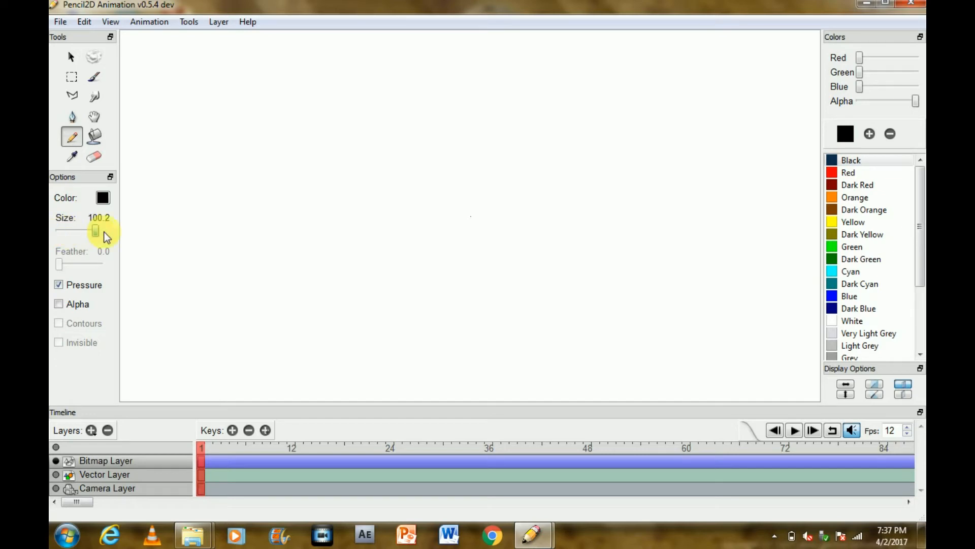
left_click_drag(95, 230, 98, 230)
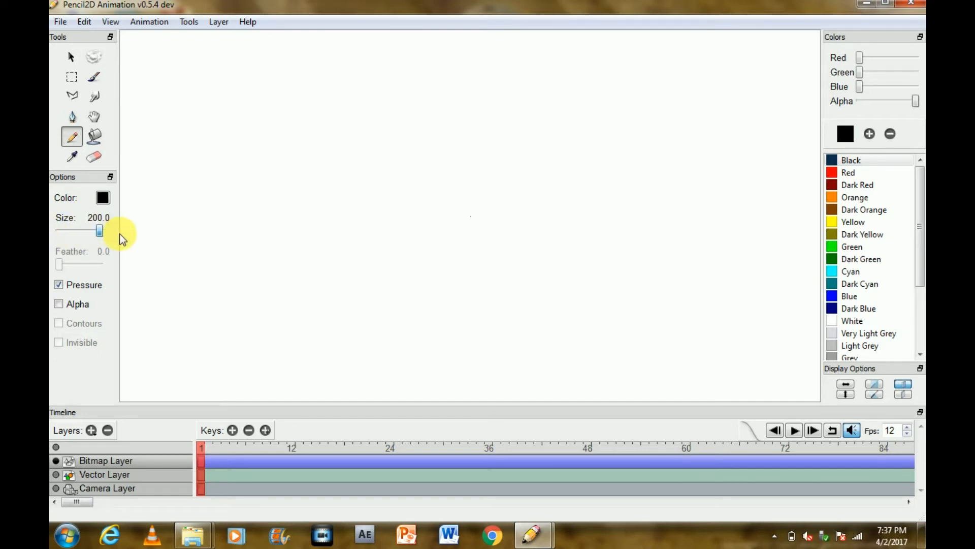
left_click_drag(385, 124, 304, 177)
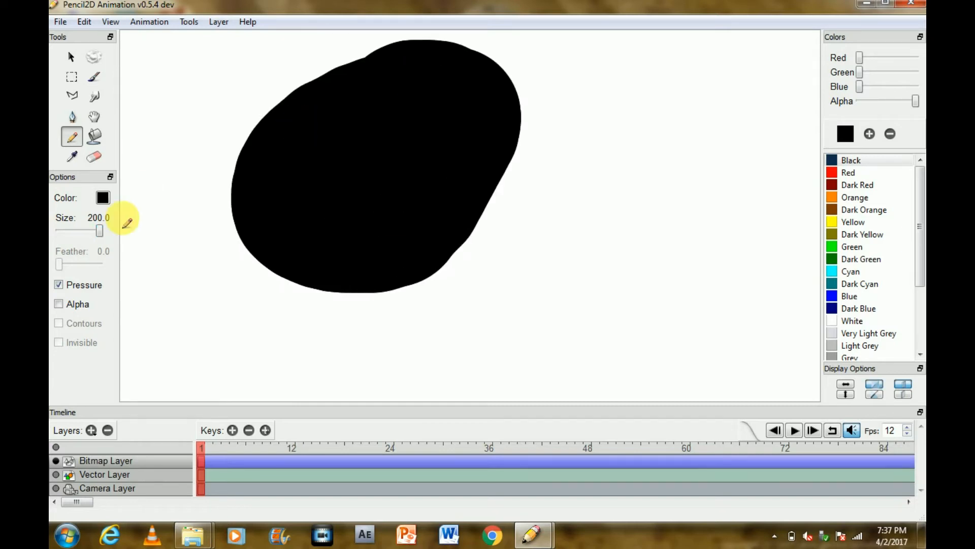
left_click_drag(99, 230, 59, 230)
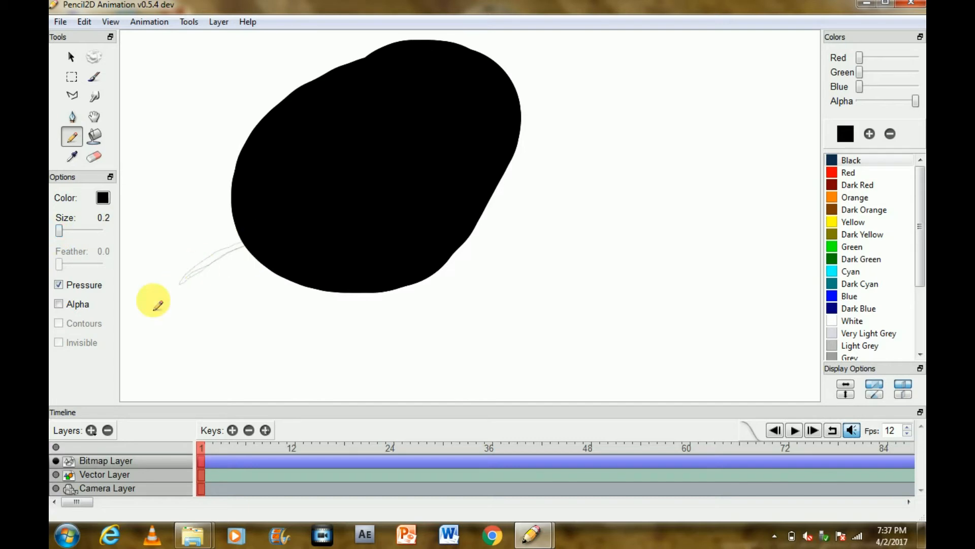
left_click_drag(155, 298, 230, 268)
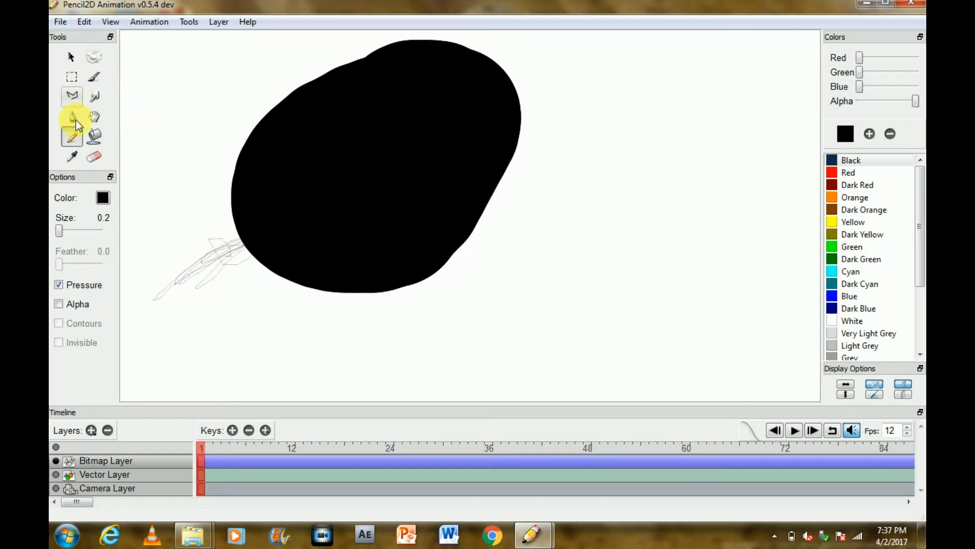
left_click(94, 155)
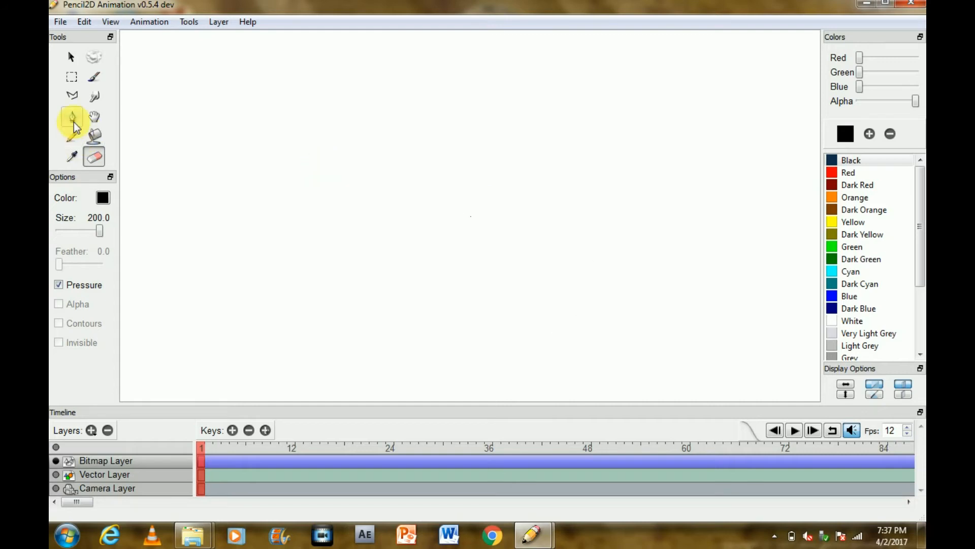
Thicken the pen and draw a black stick figure near the canvas centre
left_click_drag(97, 230, 62, 230)
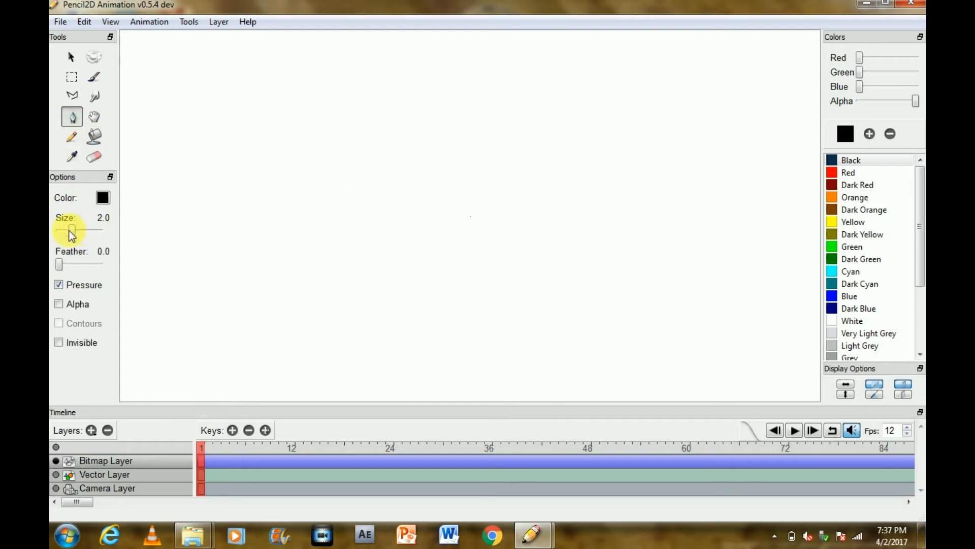
left_click_drag(62, 230, 89, 230)
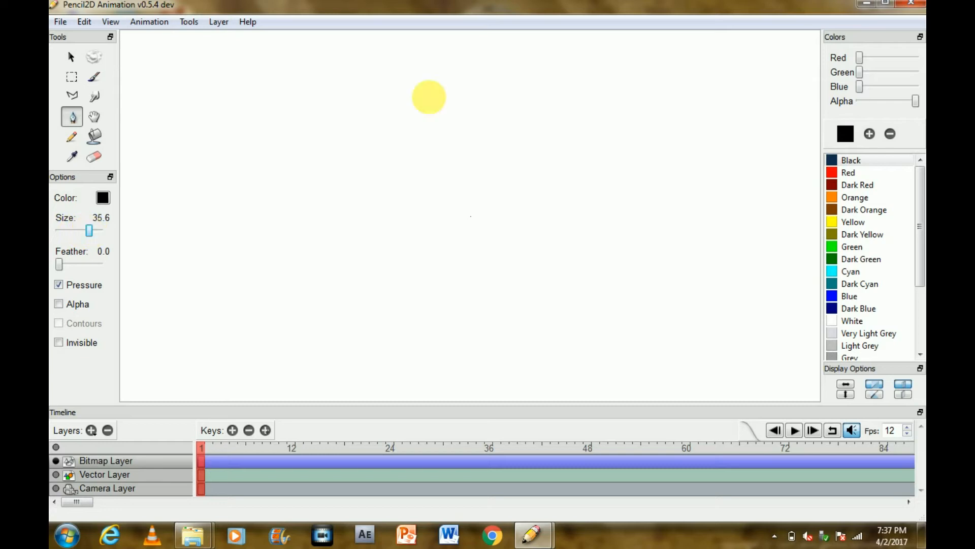
left_click_drag(428, 96, 420, 183)
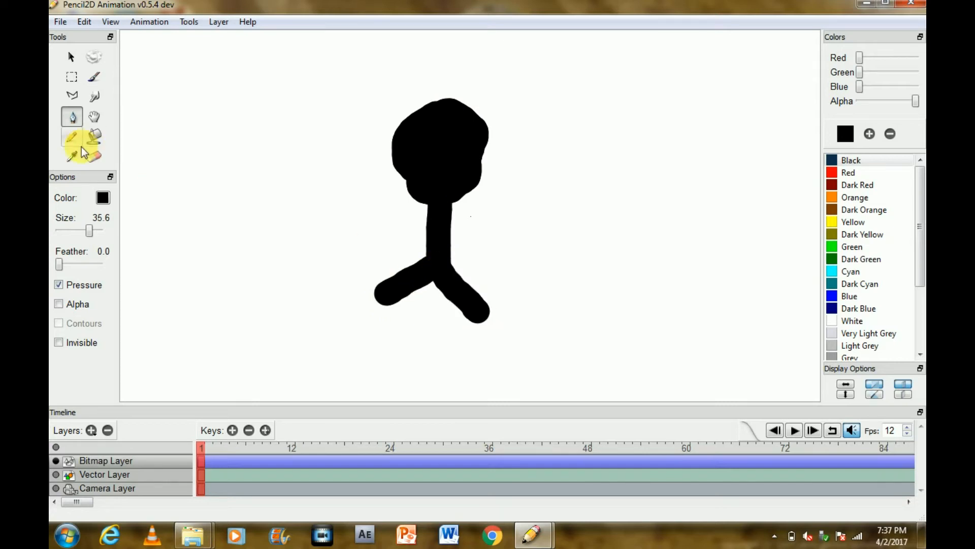
Erase the stick figure and the rough circle outline
left_click(93, 156)
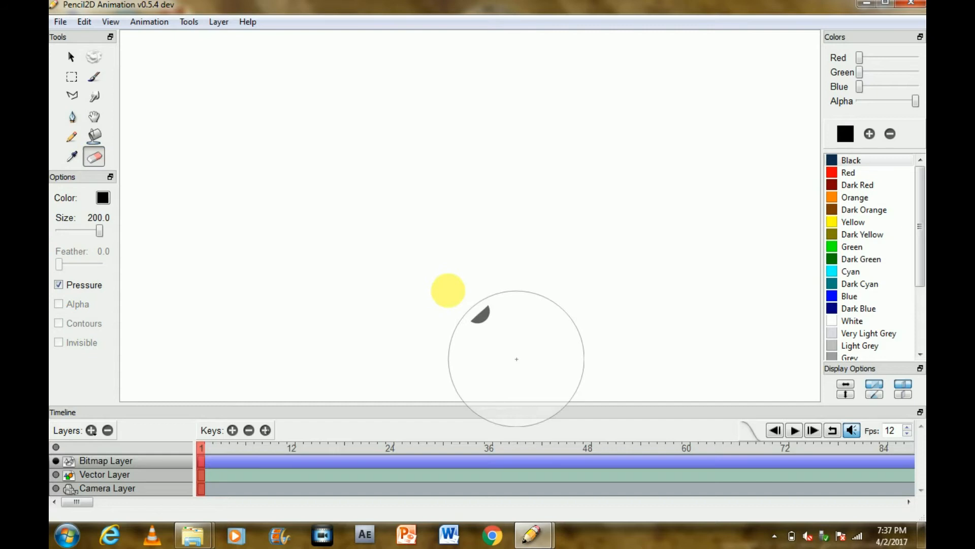
left_click(71, 117)
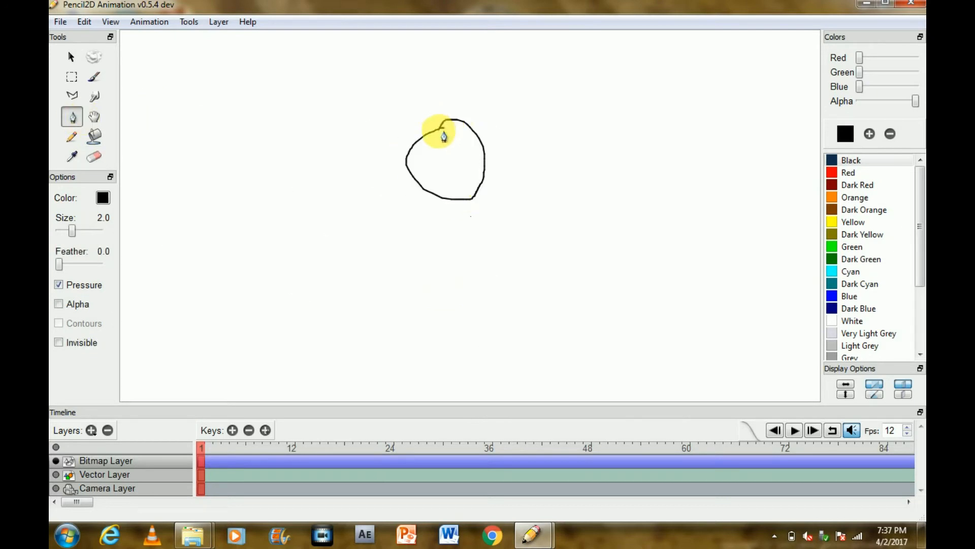
left_click(93, 156)
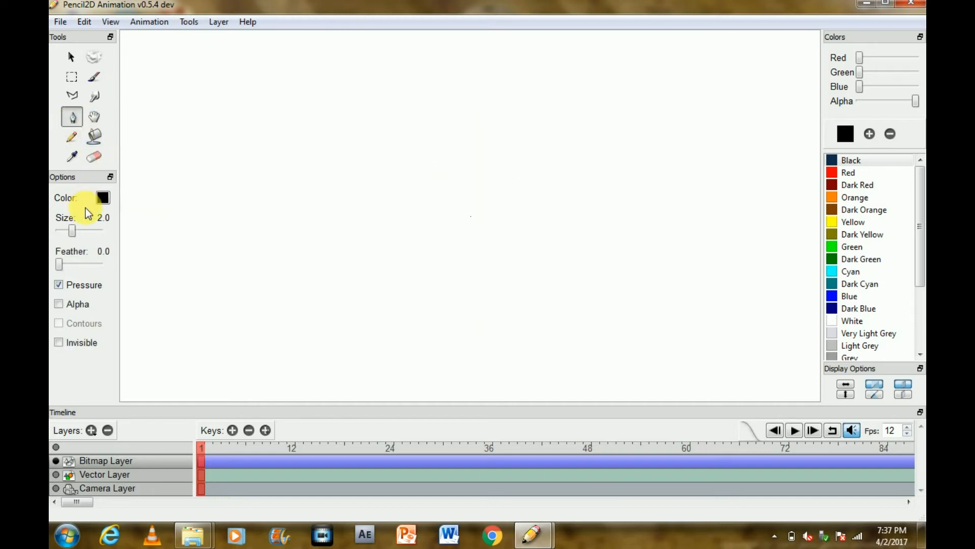
Set the pen size to about 27 and paint the black head, body, arms and legs
left_click_drag(72, 229, 92, 230)
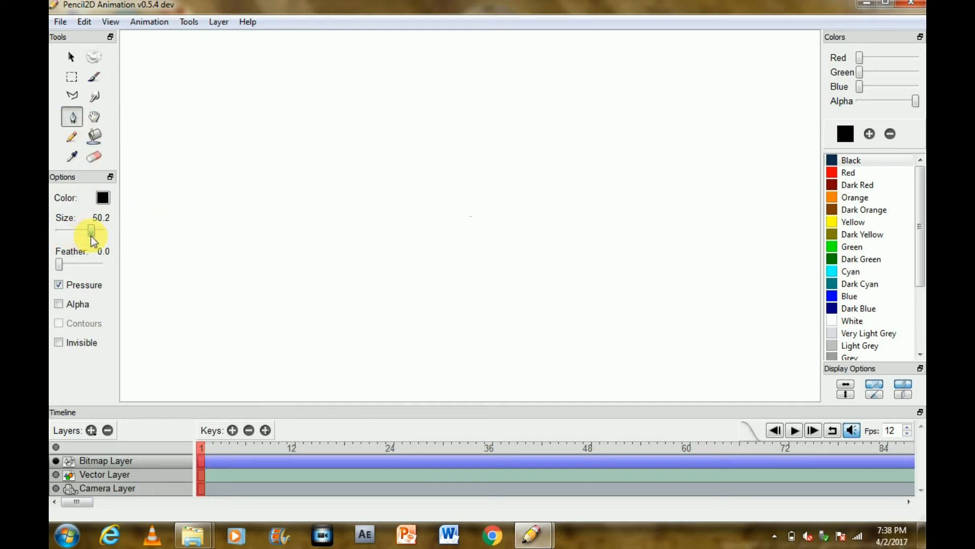
left_click_drag(92, 233, 92, 232)
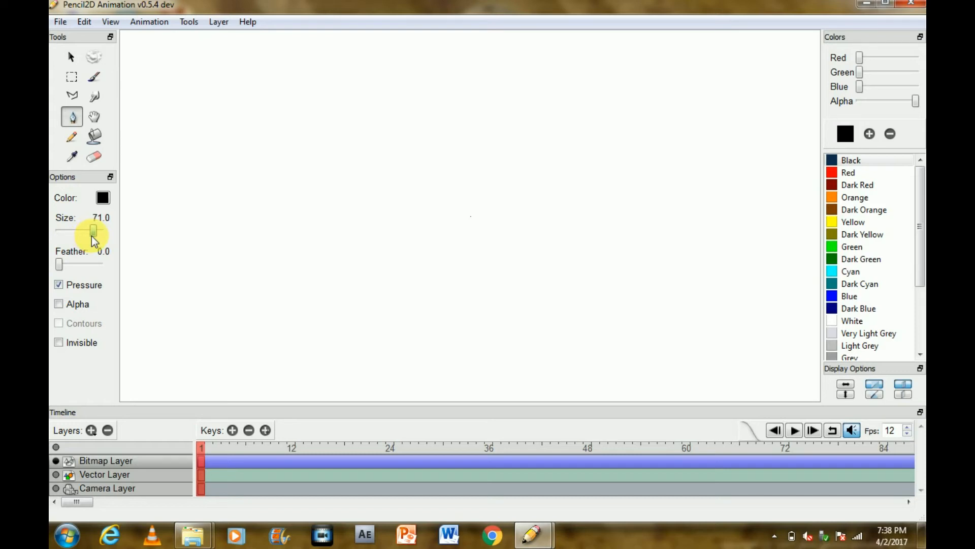
left_click_drag(92, 232, 89, 232)
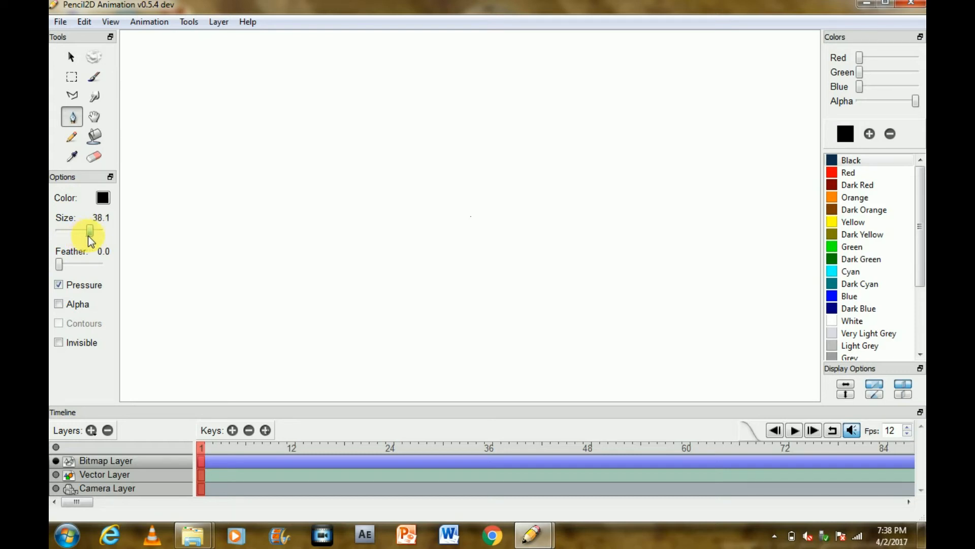
left_click_drag(91, 231, 87, 232)
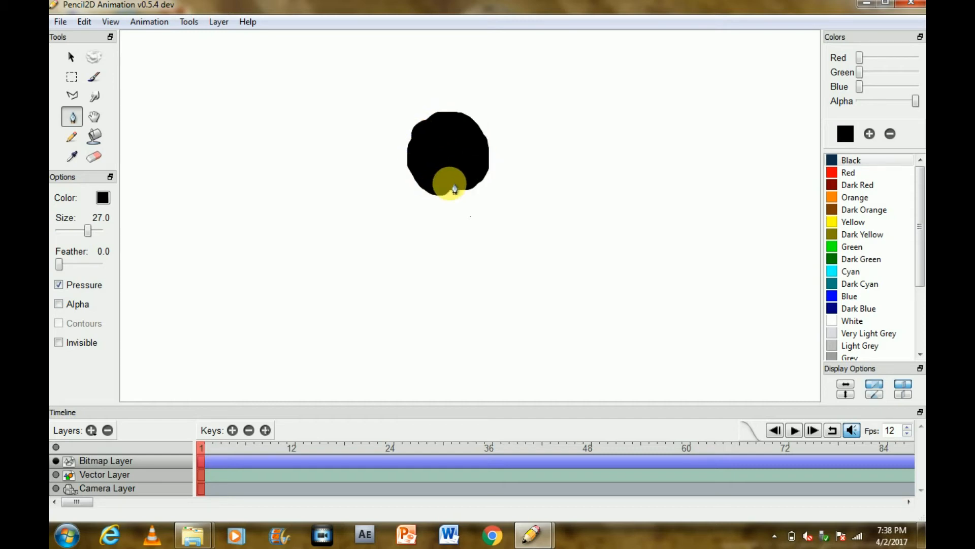
left_click_drag(448, 186, 453, 260)
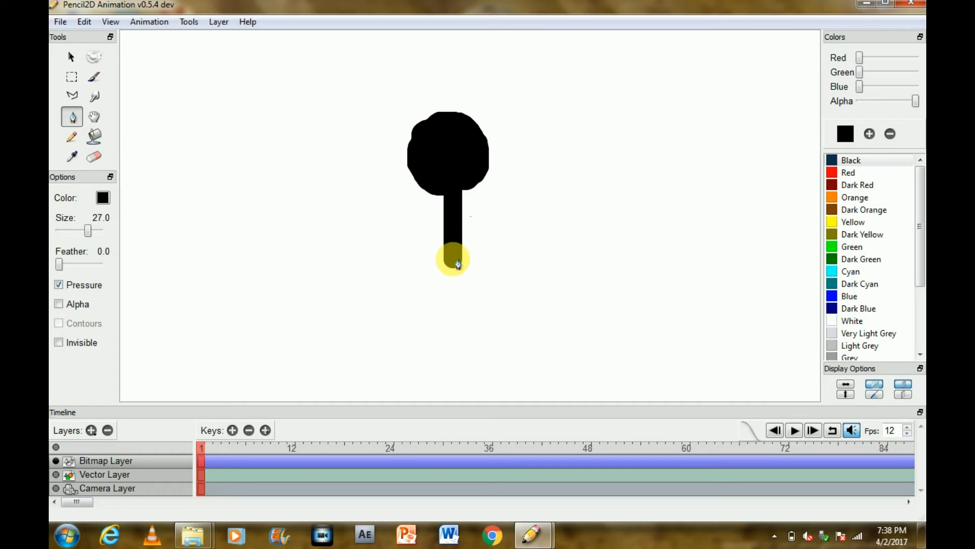
left_click_drag(454, 258, 407, 335)
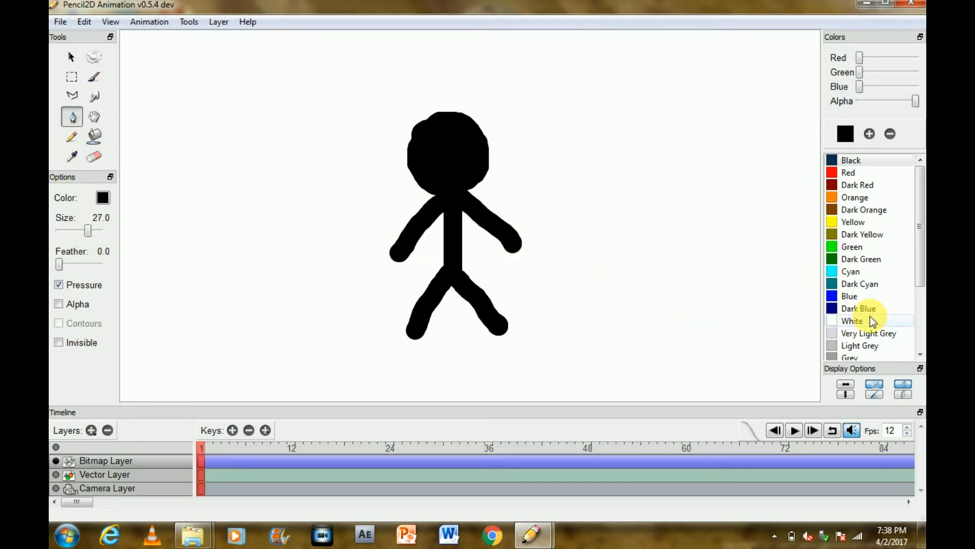
Draw two white eyes and a white smile on the head with a size-19 pencil
left_click(852, 321)
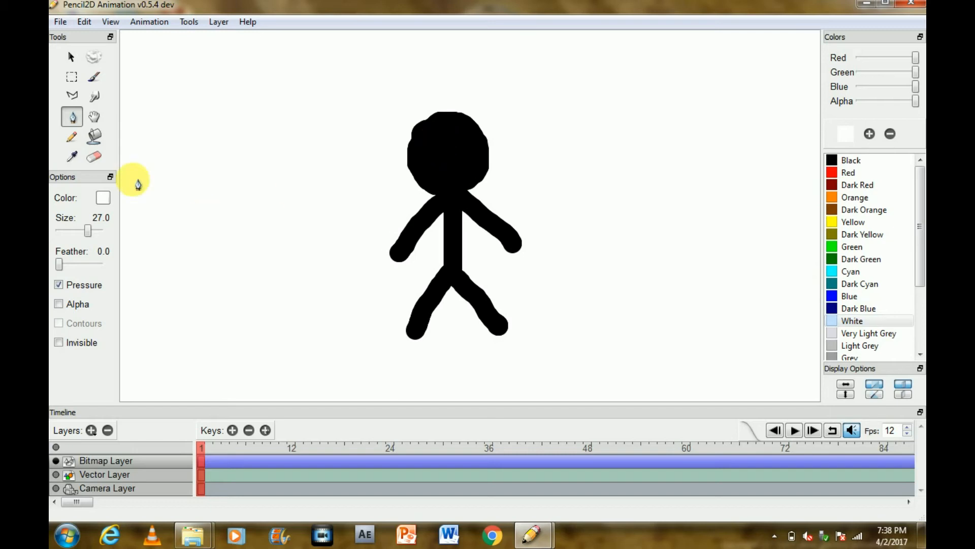
left_click_drag(88, 229, 80, 230)
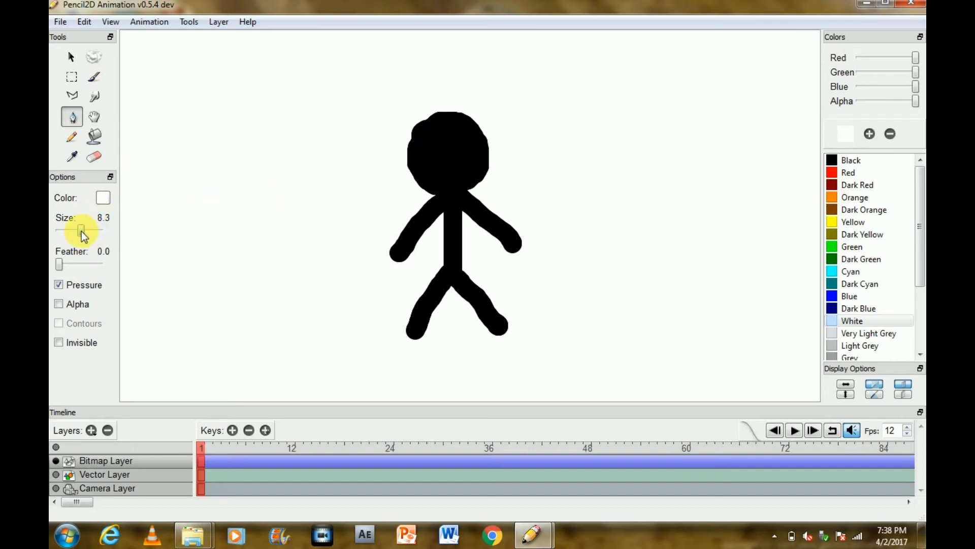
left_click(71, 136)
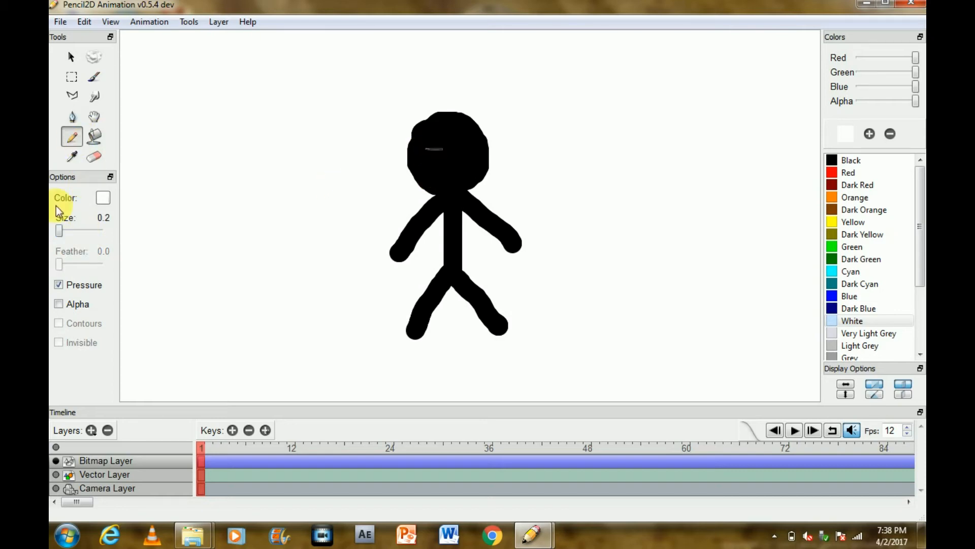
left_click_drag(59, 230, 75, 230)
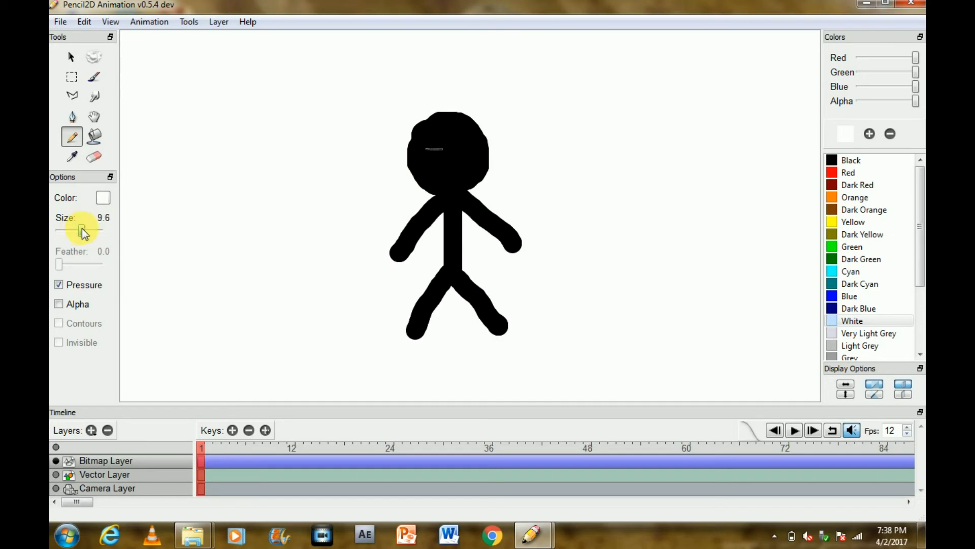
left_click_drag(81, 230, 86, 230)
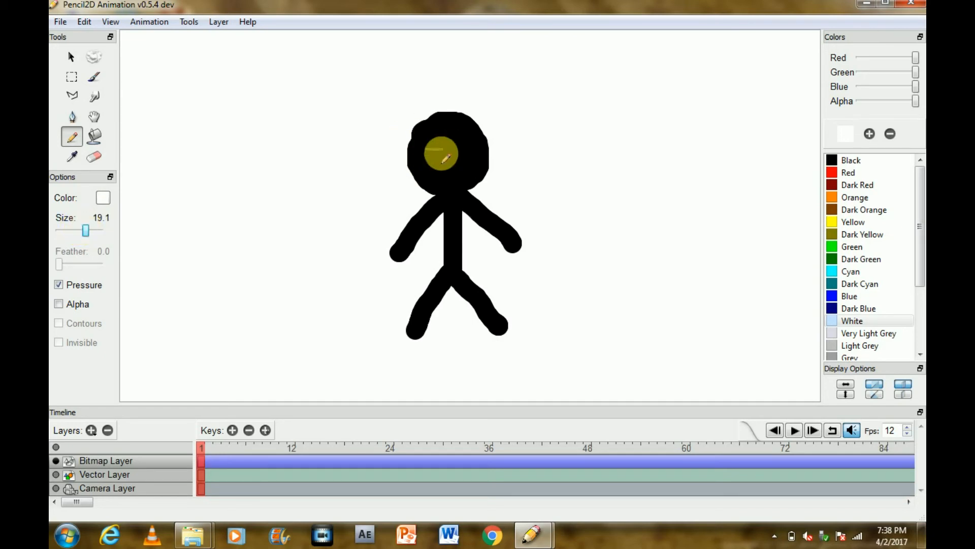
left_click_drag(429, 152, 448, 154)
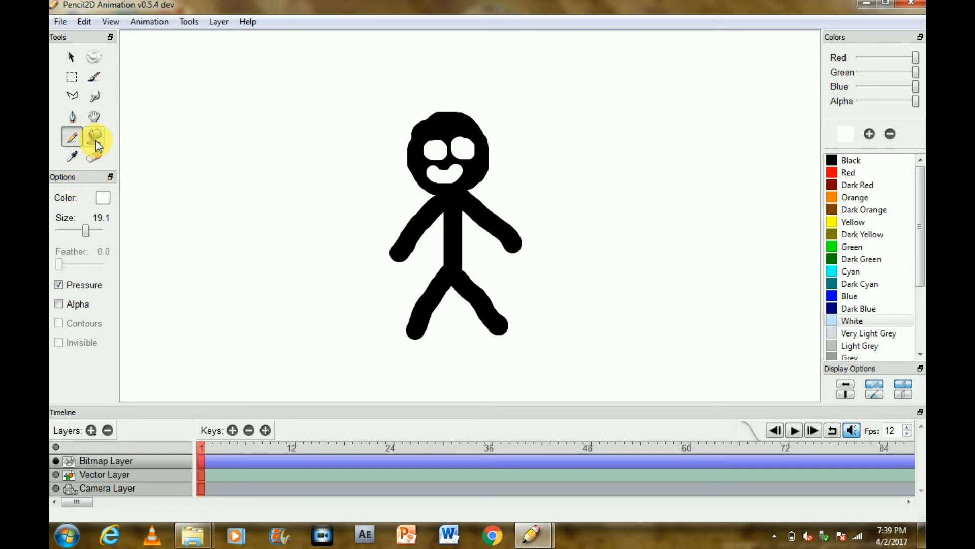
mouse_move(95, 136)
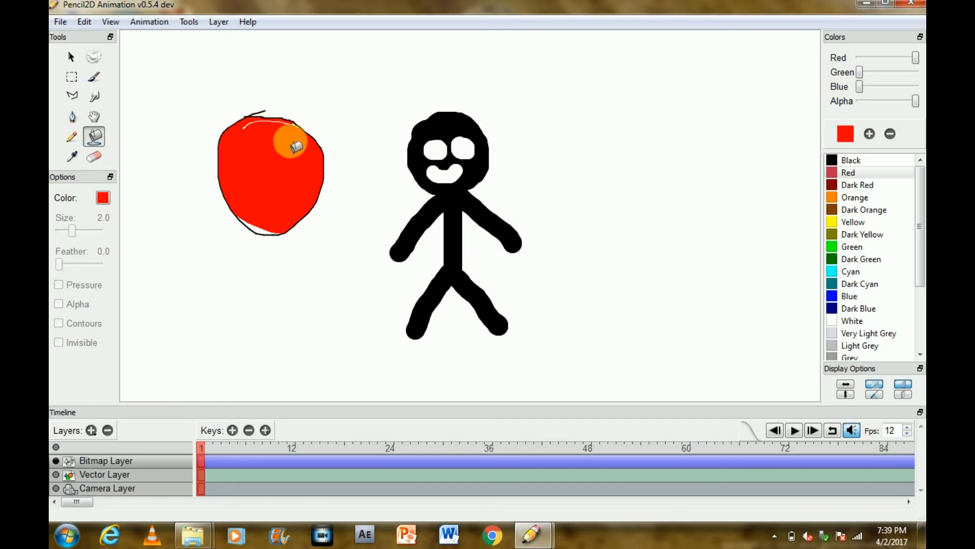
Fill the apple shape left of the figure with red
left_click_drag(296, 141, 266, 215)
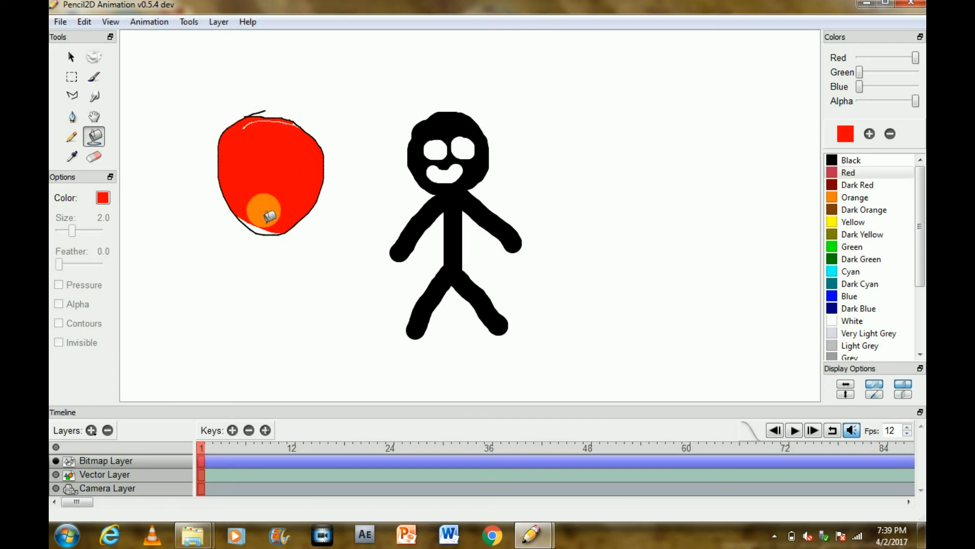
left_click_drag(268, 214, 224, 180)
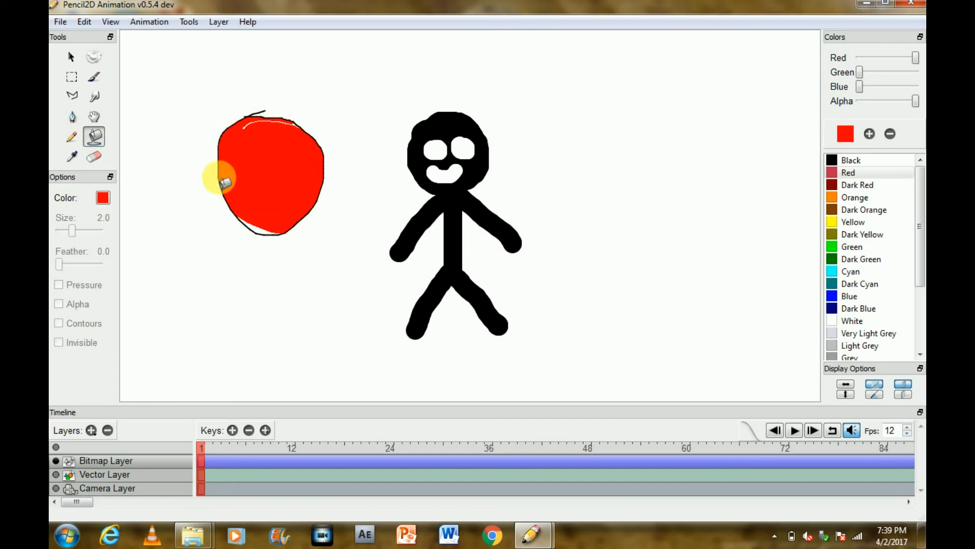
mouse_move(193, 117)
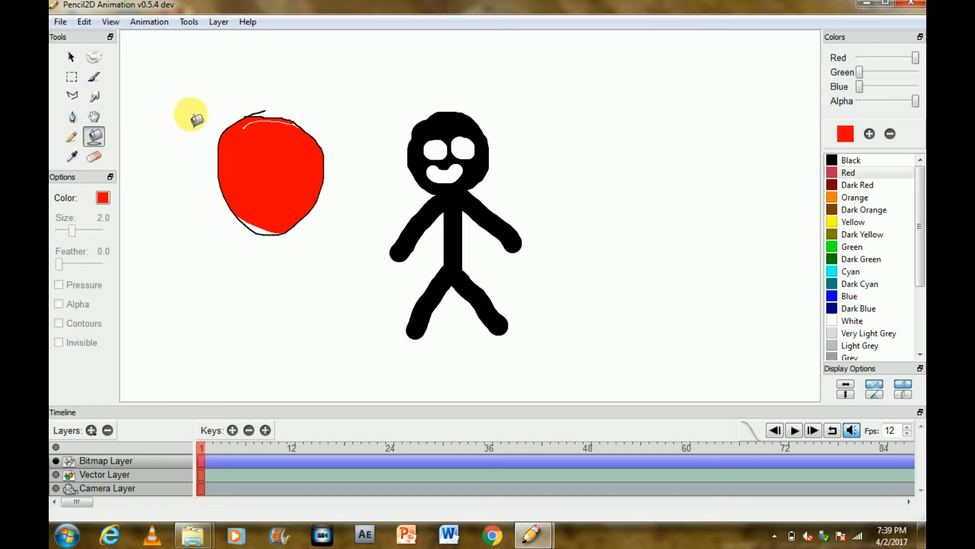
left_click(71, 96)
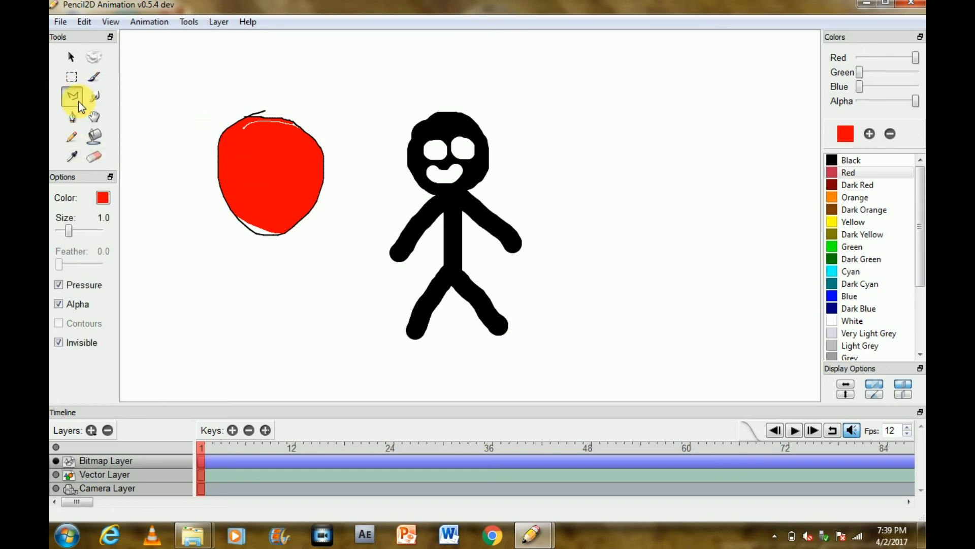
Build a closed, thin red polyline outline to the right of the stick figure
left_click(572, 94)
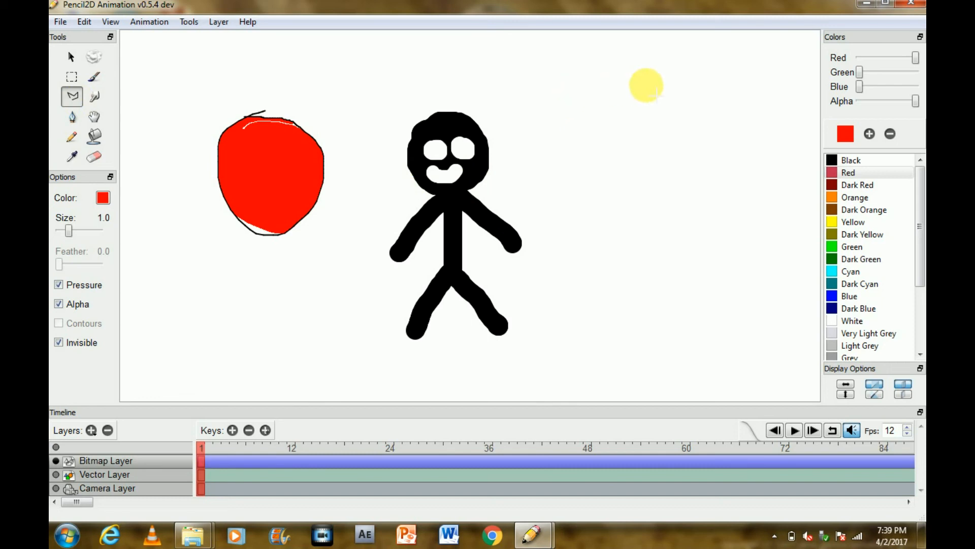
left_click_drag(646, 86, 591, 188)
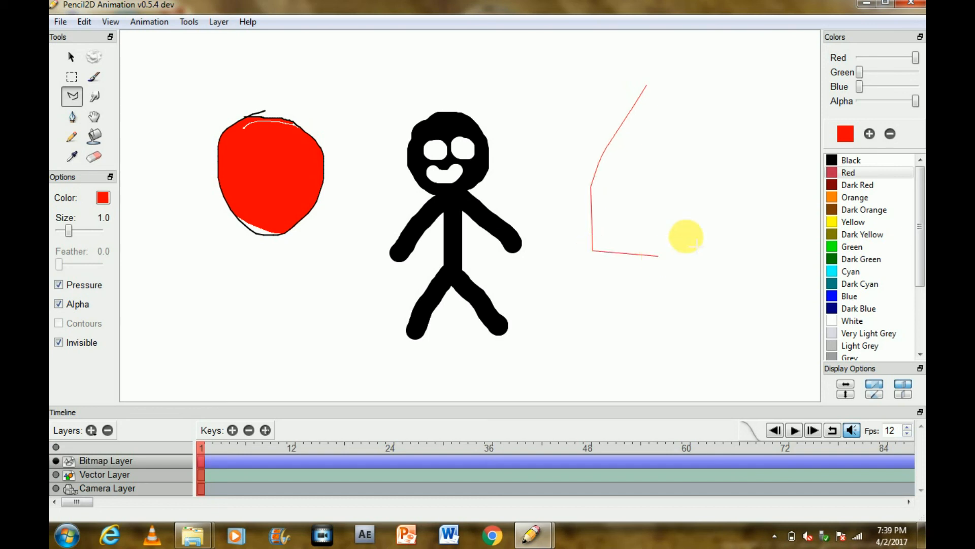
left_click_drag(687, 236, 726, 90)
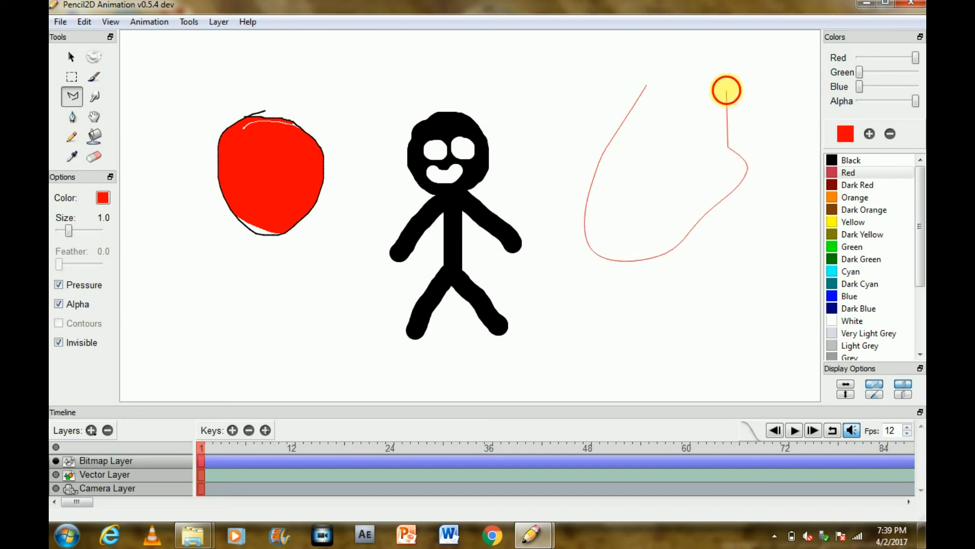
left_click_drag(726, 91, 648, 87)
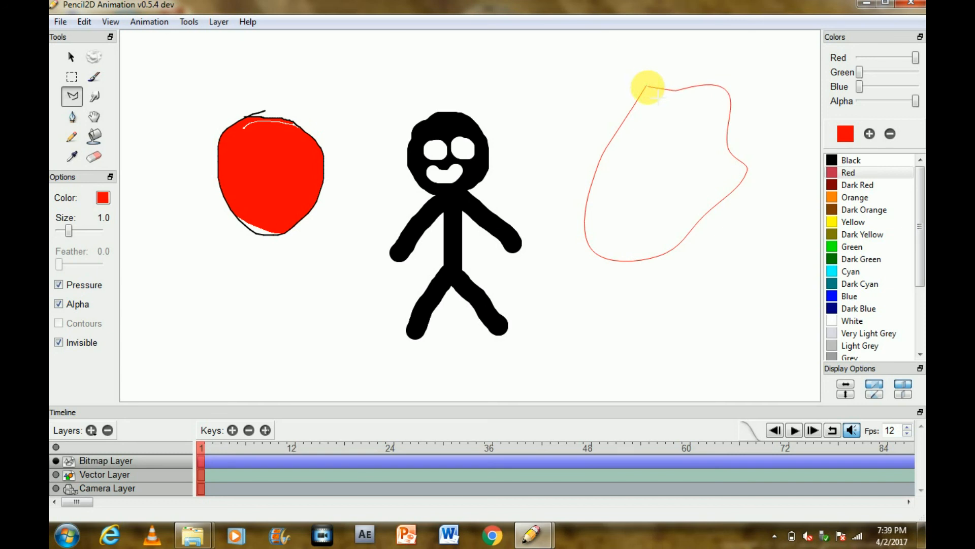